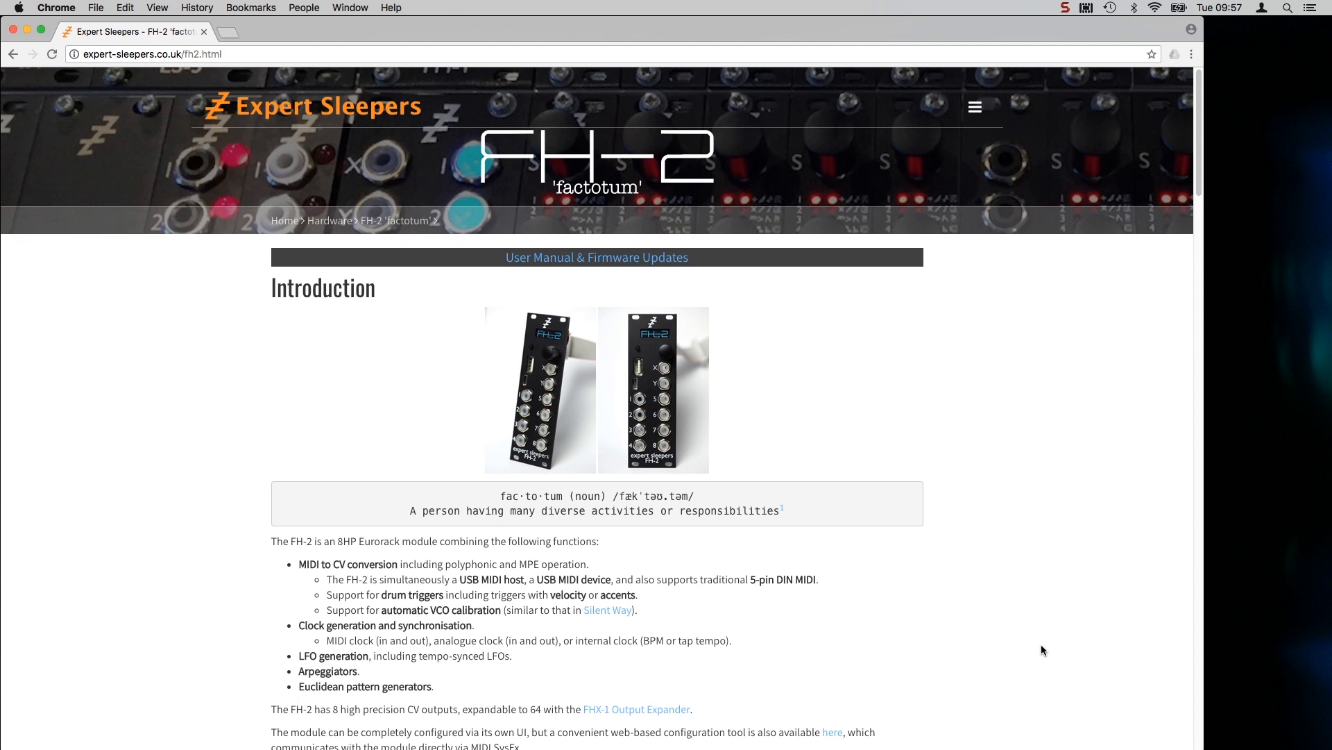
- Scroll the FH-2 product page and follow the 'here' link to the web configuration tool
scroll("down", 3)
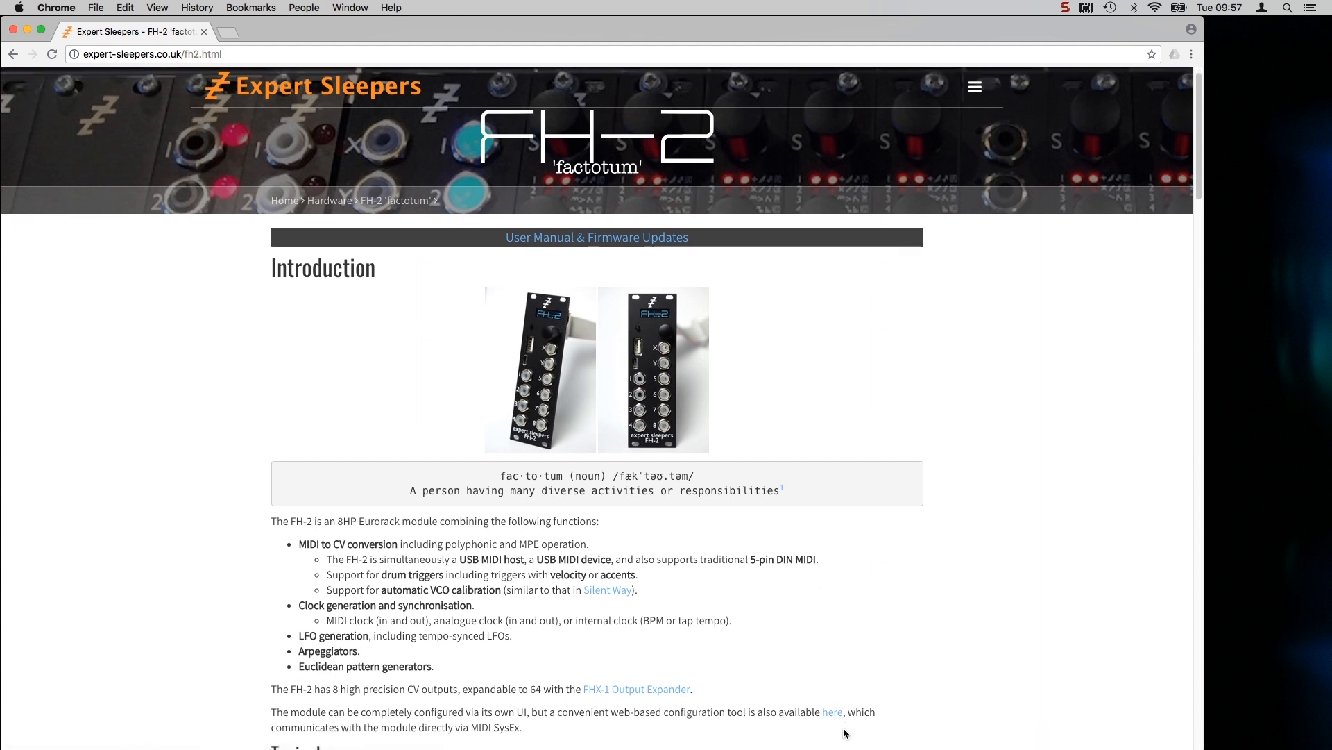
left_click(832, 711)
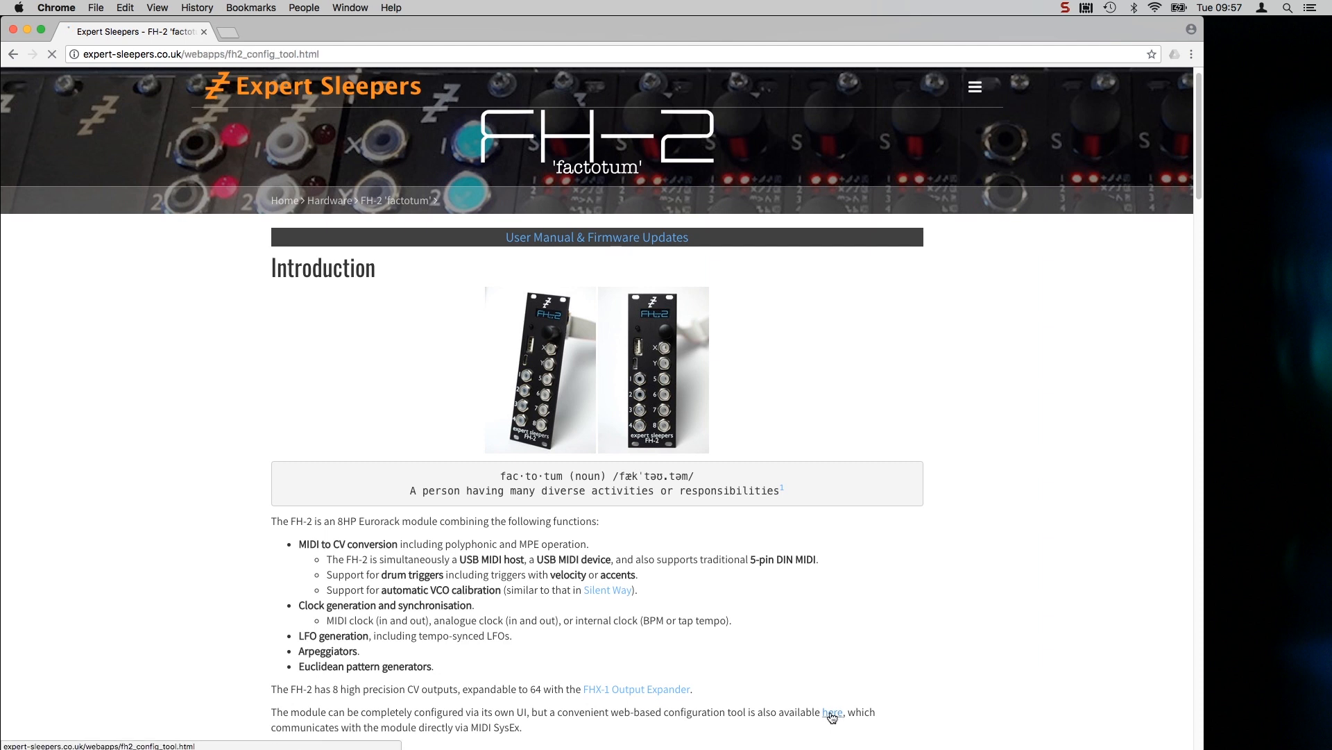
- Let the FH-2 Configuration Tool page load, revealing its blocked MIDI device access
left_click(832, 712)
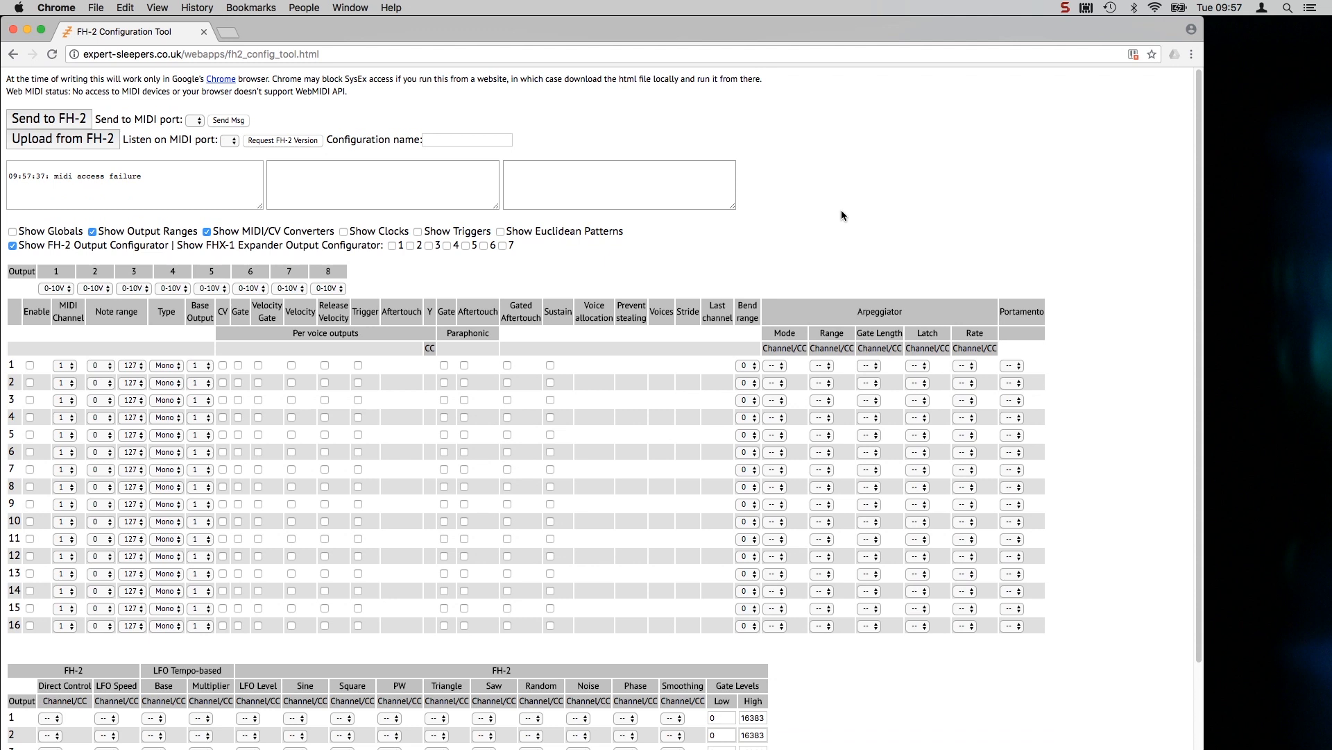
mouse_move(890, 141)
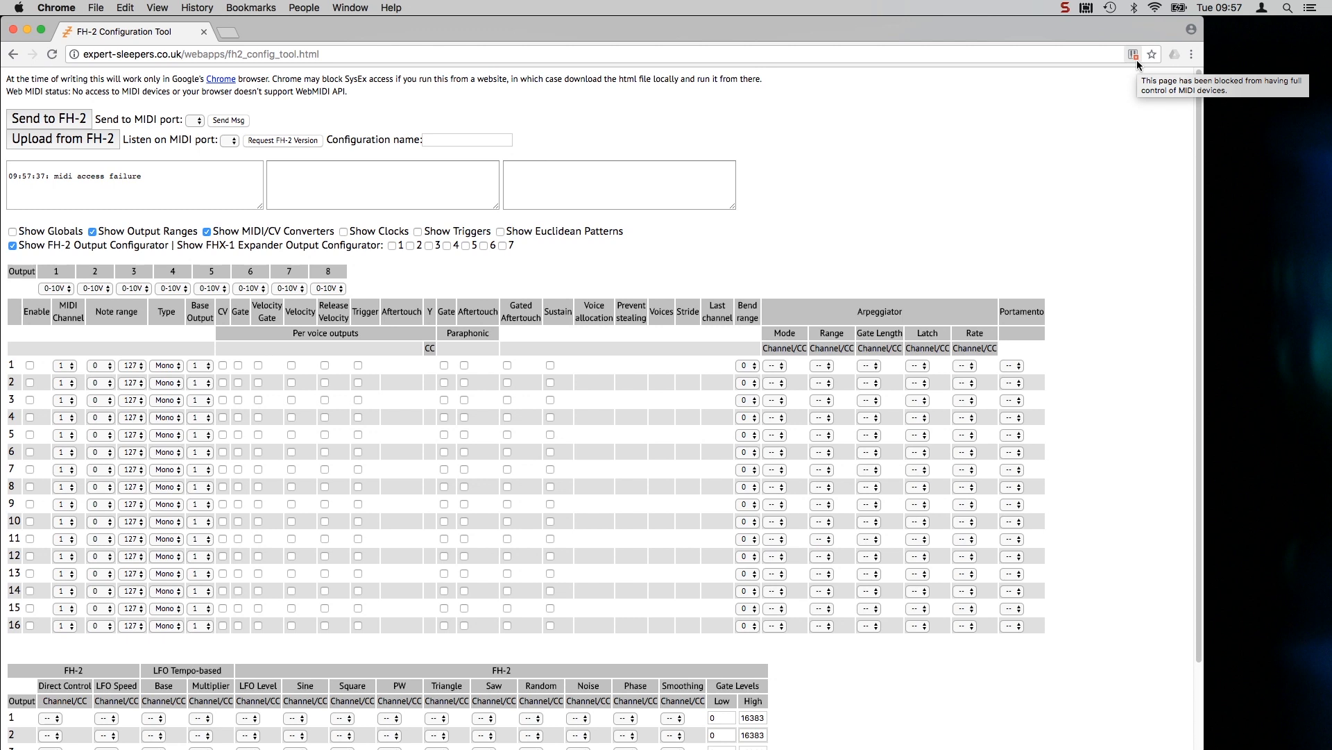
- Save the tool page to the Desktop as 'Web Page, HTML Only' via File > Save Page As
left_click(102, 8)
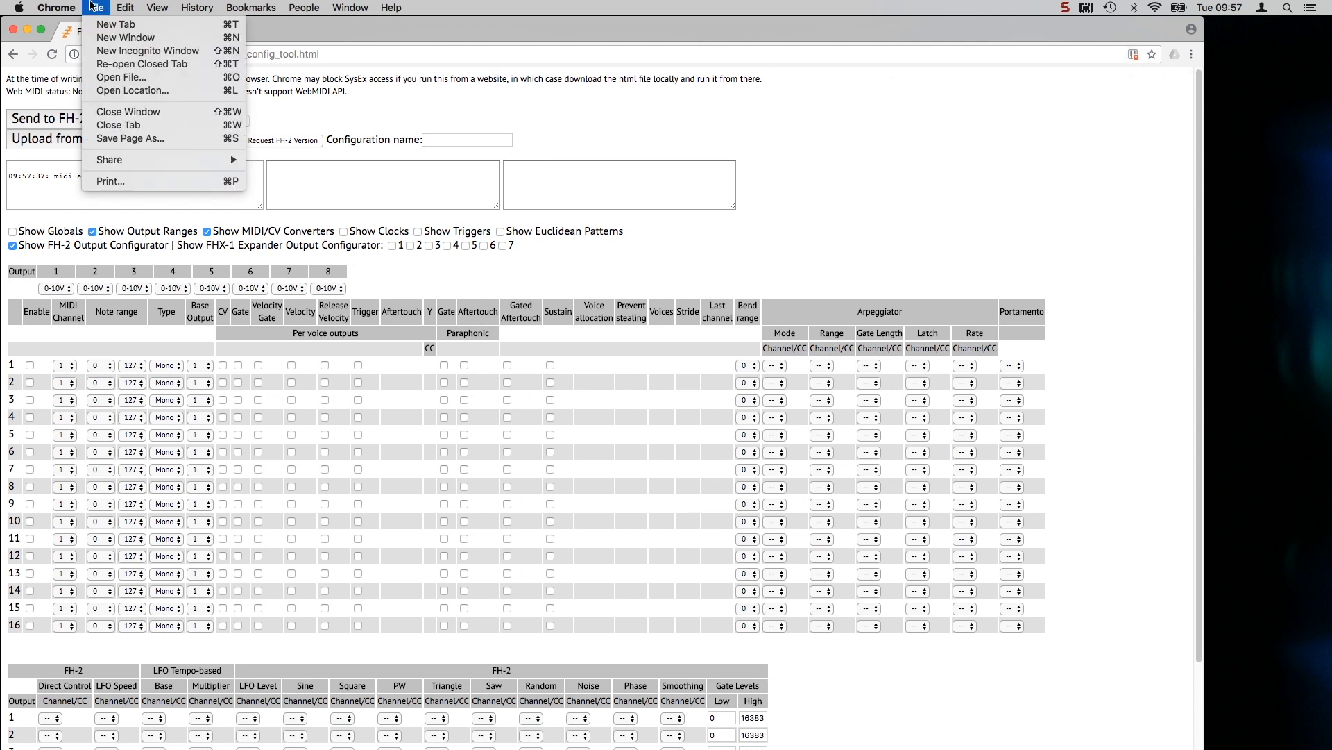
left_click(130, 138)
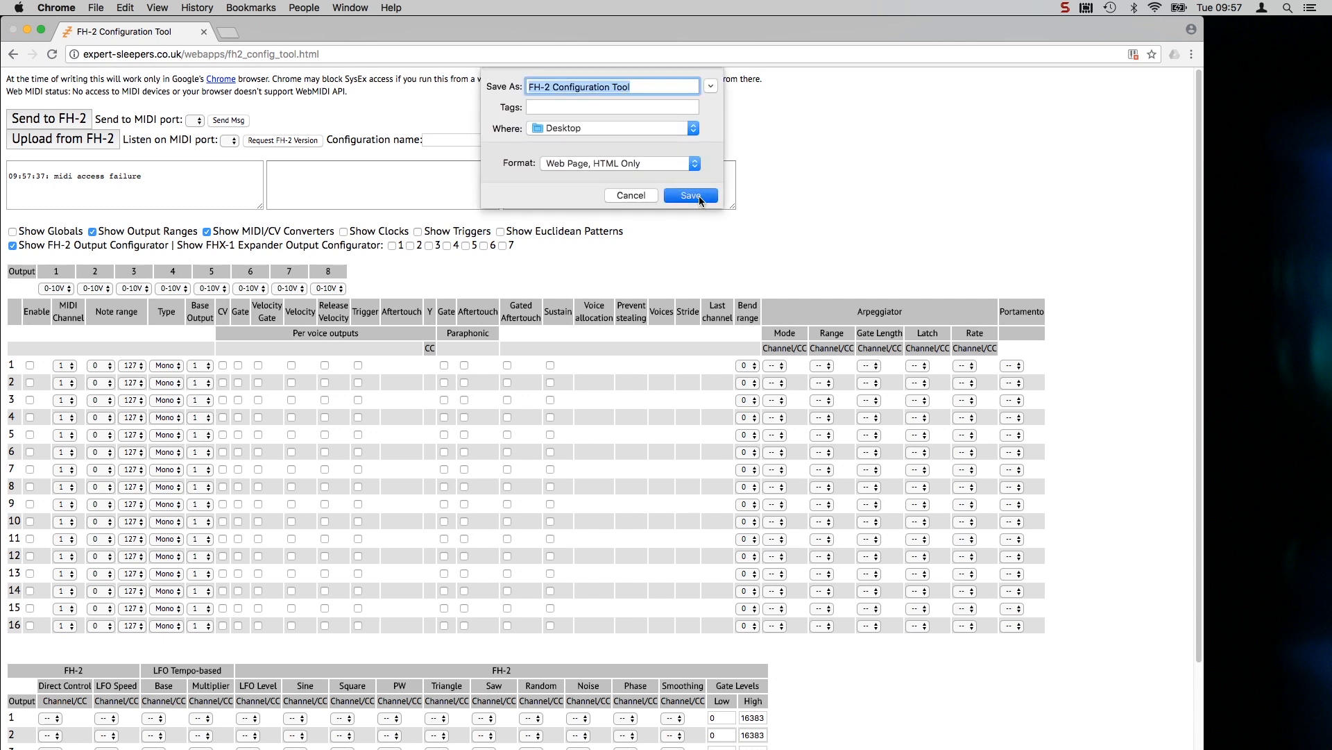
left_click(692, 195)
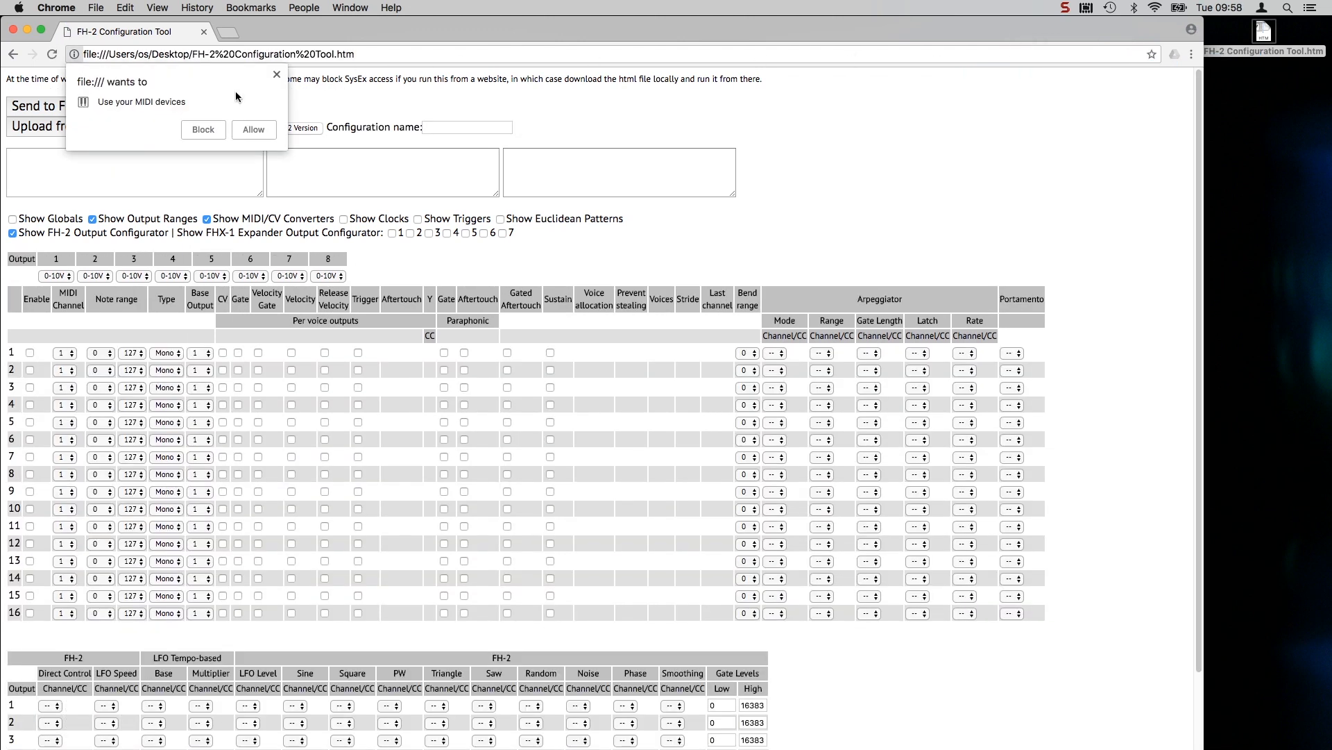
mouse_move(133, 122)
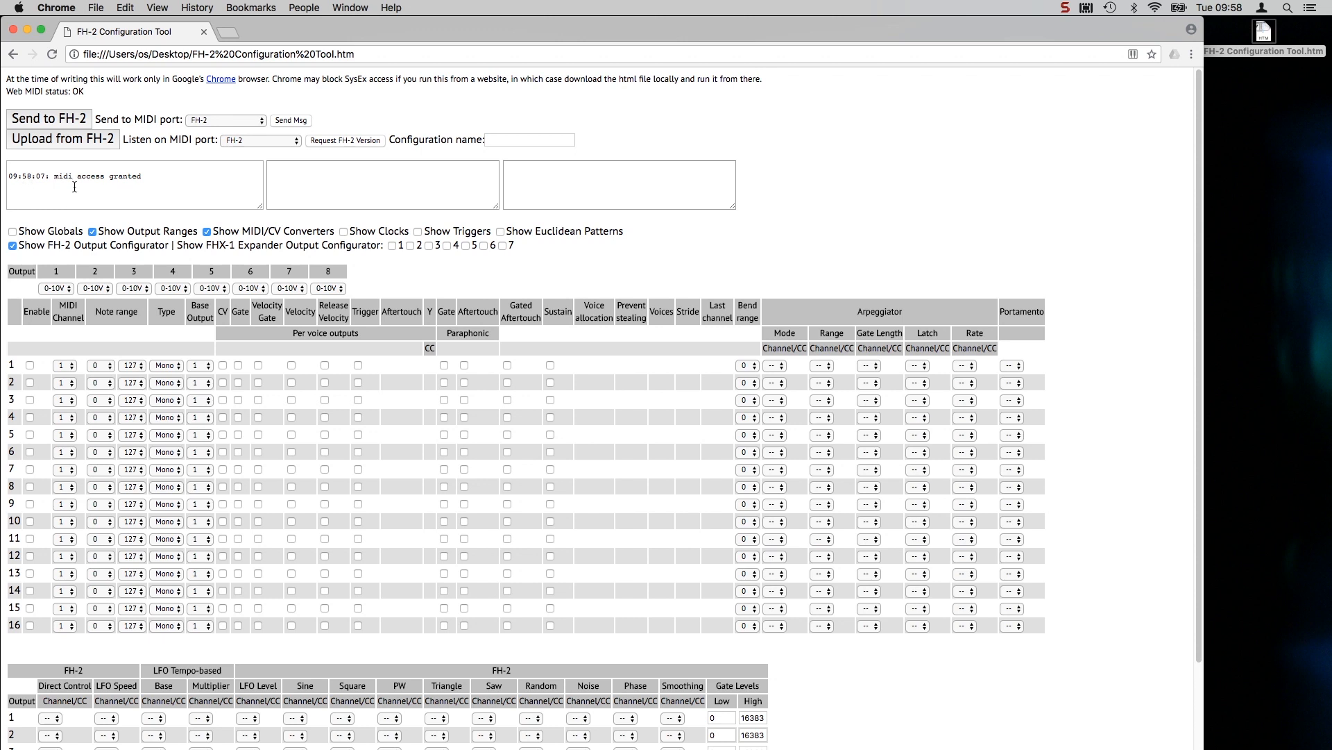
mouse_move(116, 189)
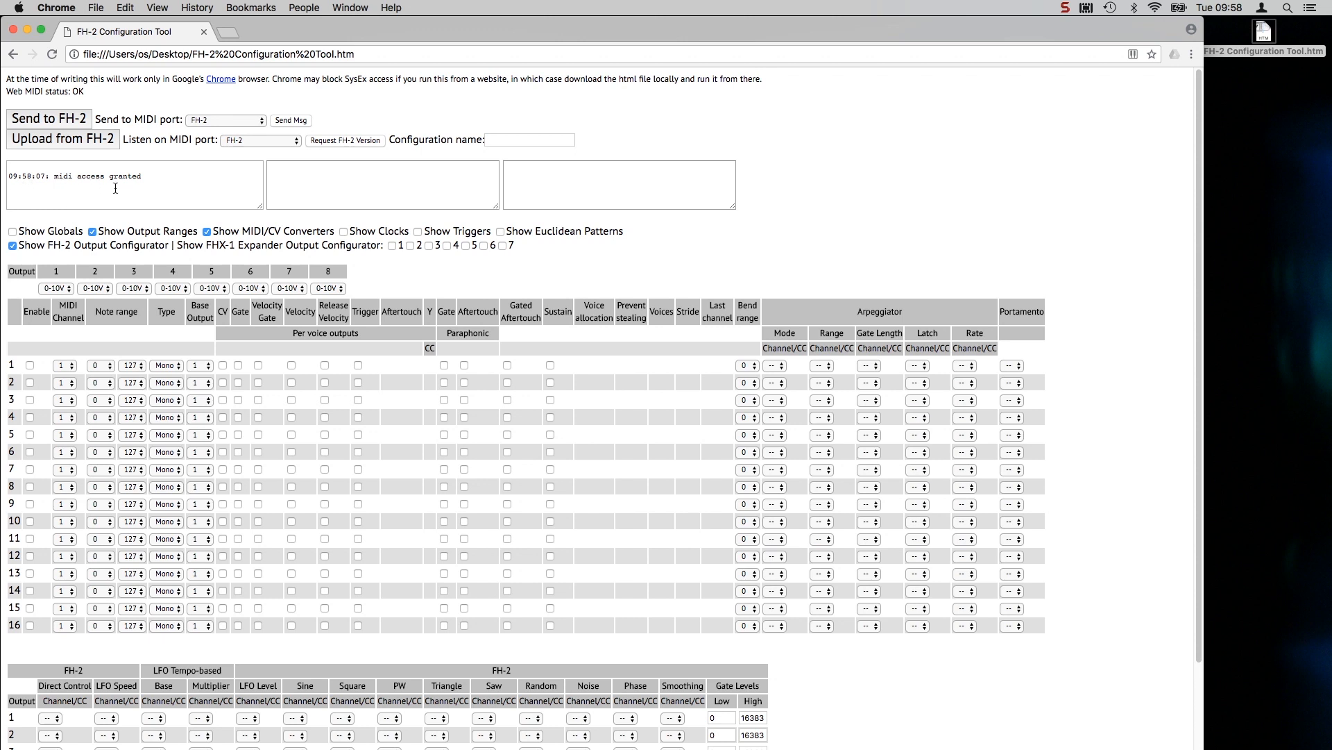
mouse_move(212, 163)
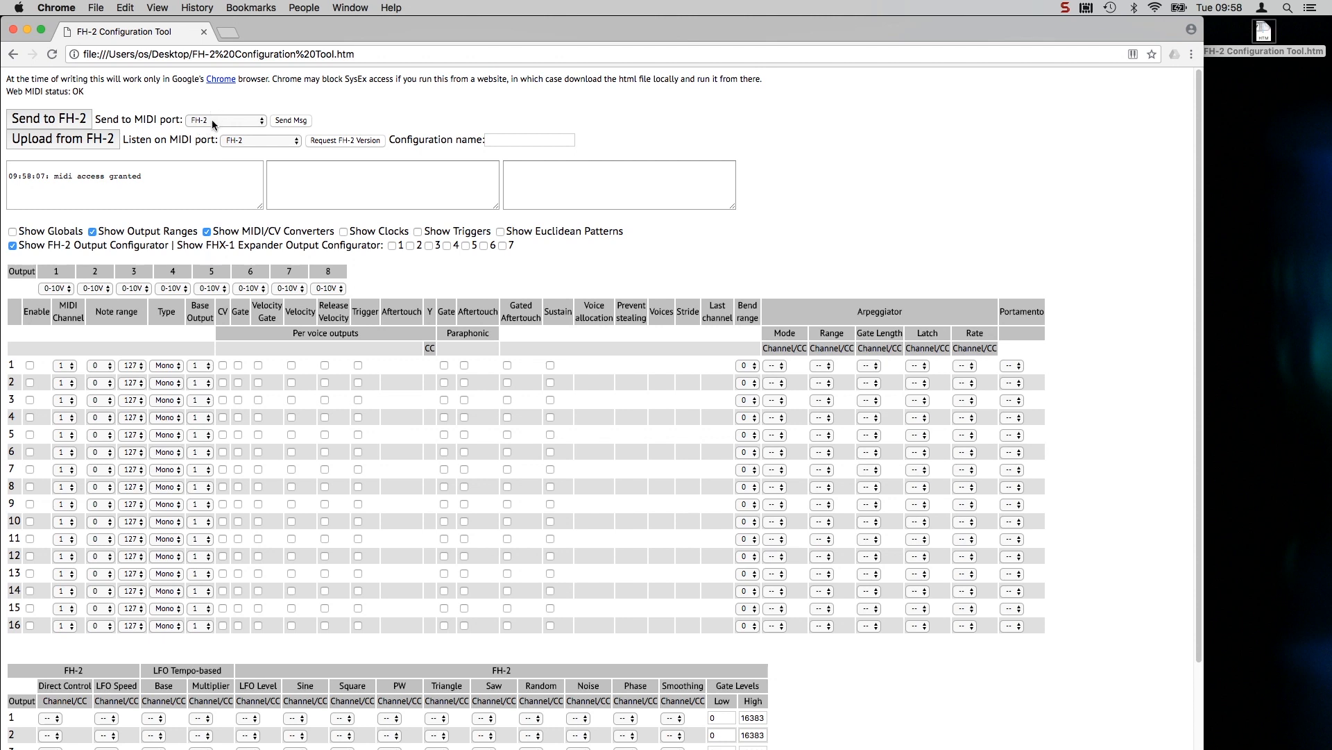
mouse_move(234, 144)
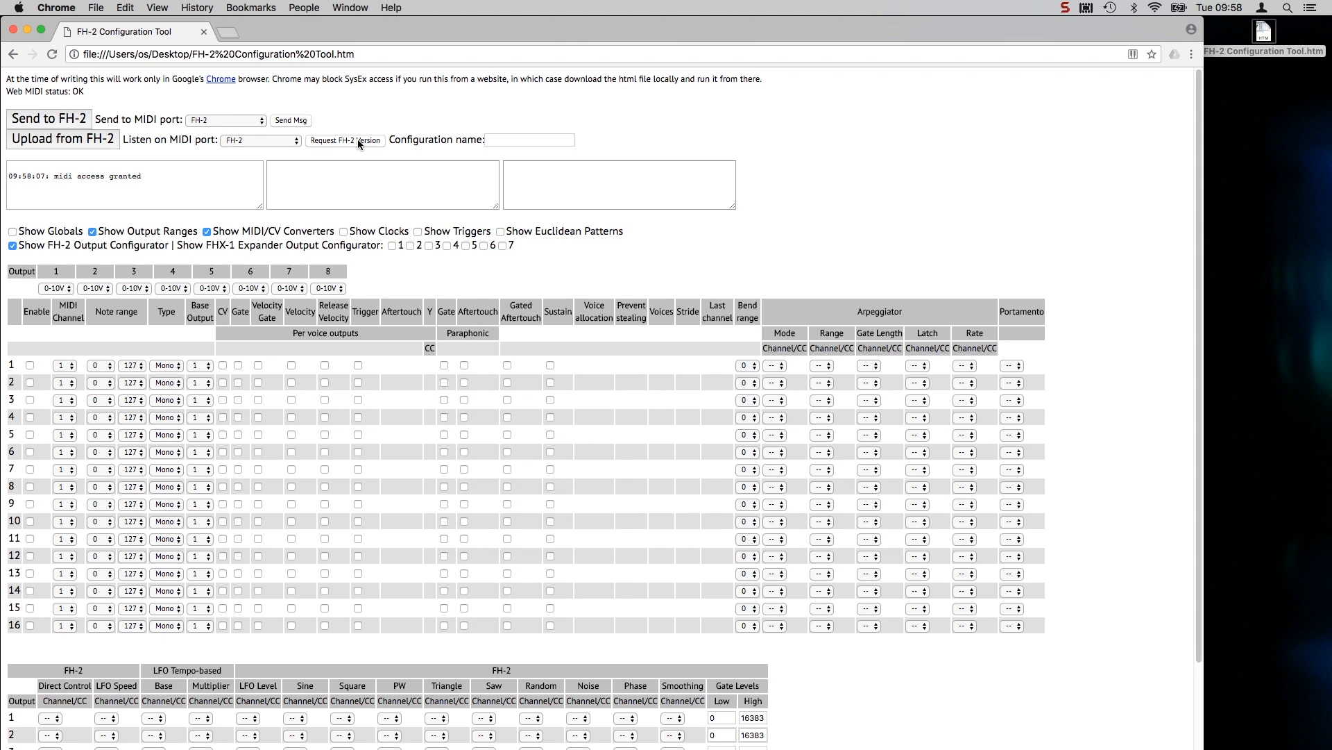
- Request the FH-2 version and read the v1.0 firmware reply
left_click(345, 140)
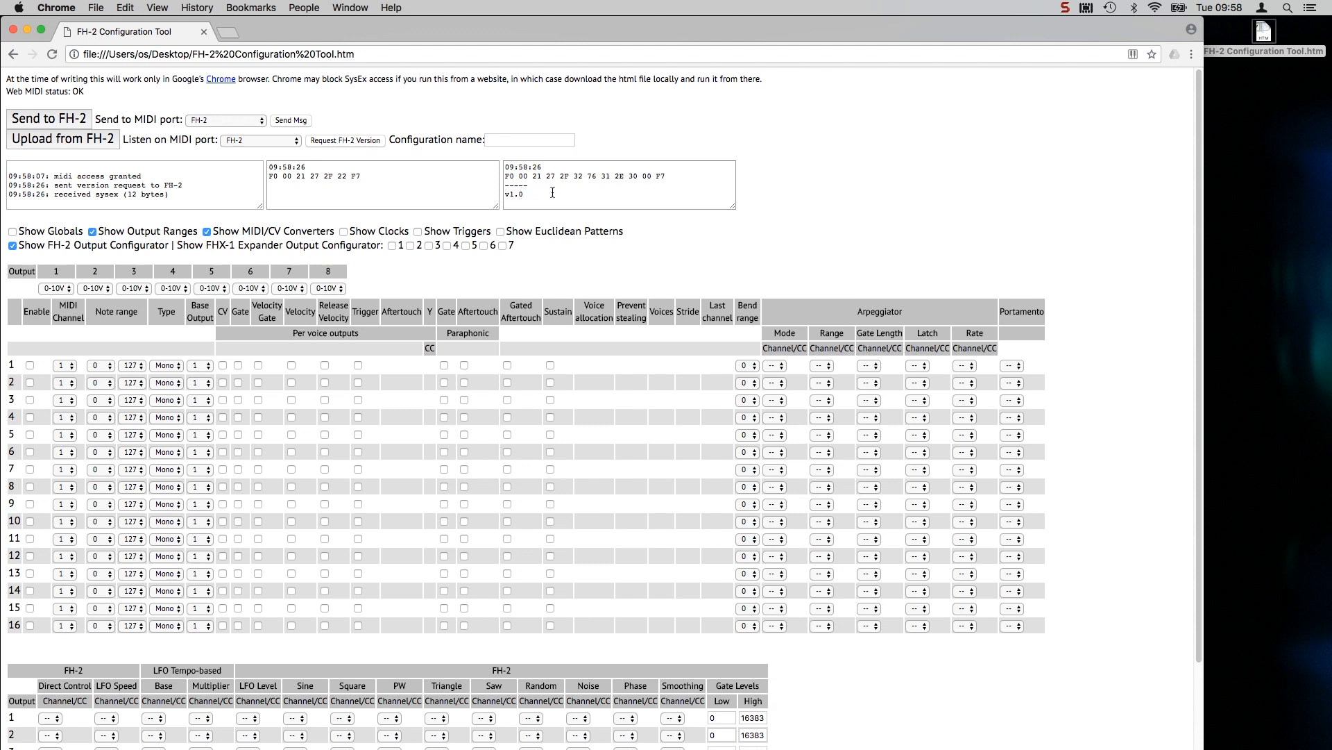
mouse_move(703, 252)
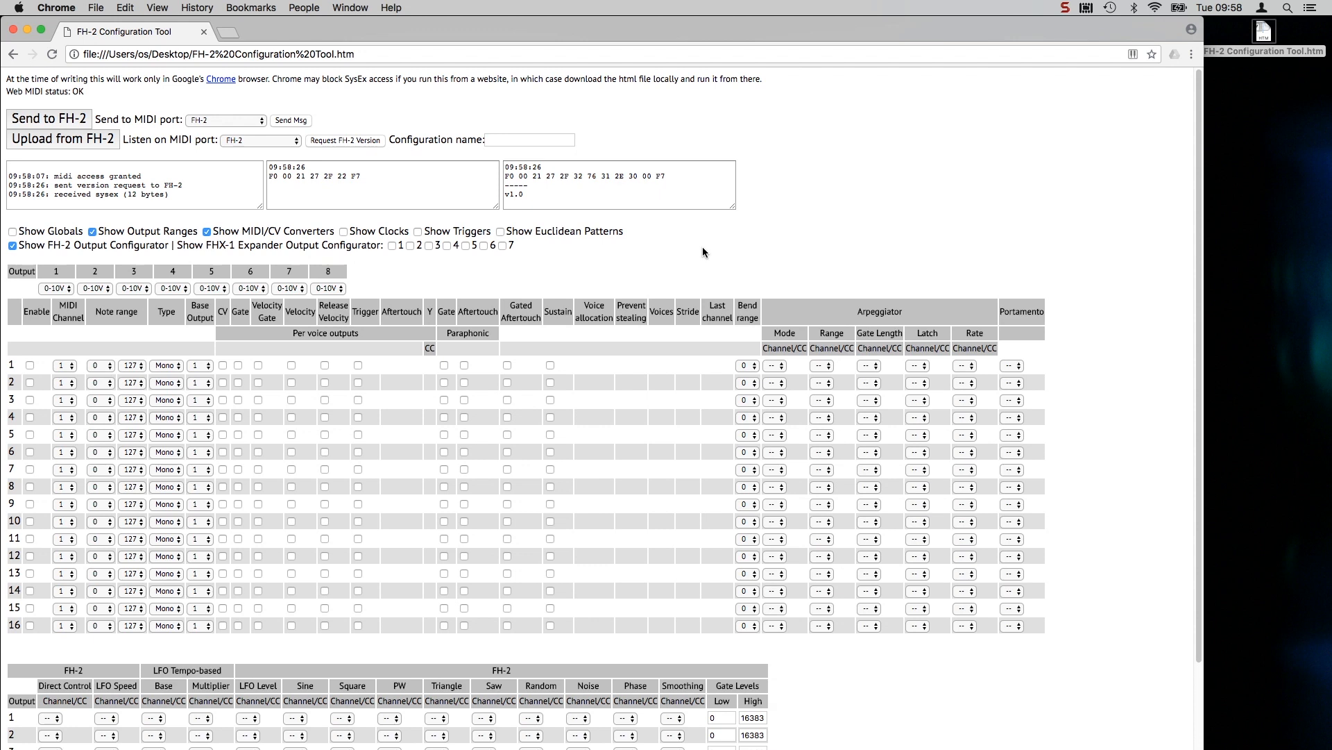
mouse_move(33, 147)
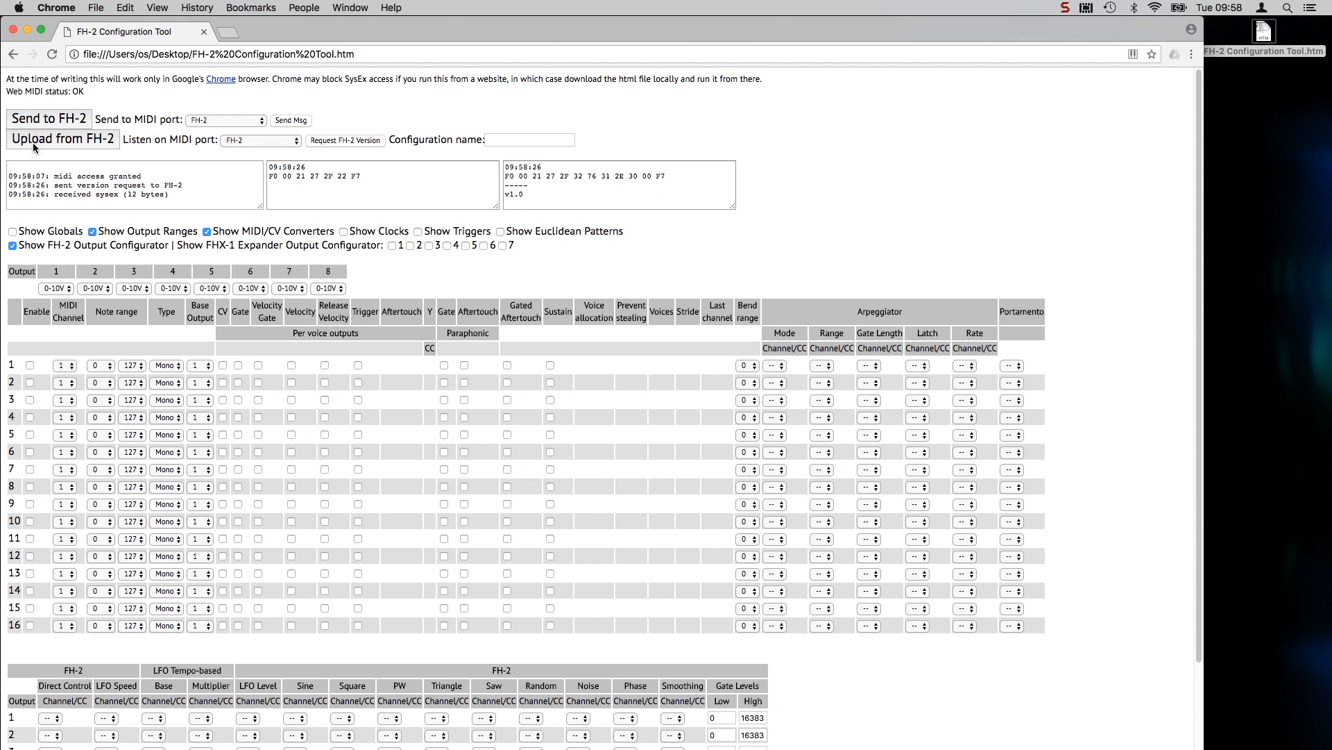
mouse_move(74, 146)
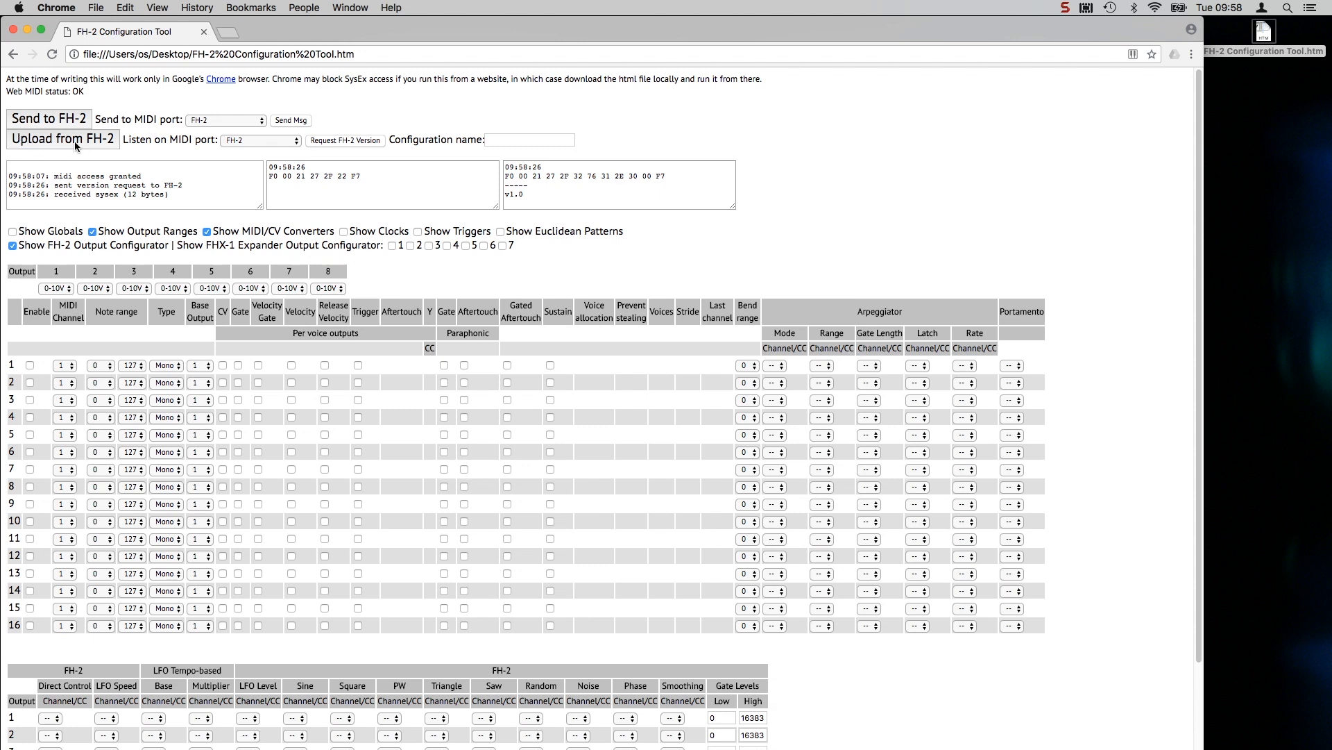
- Upload the 'Init' configuration from the FH-2 and scroll through the filled settings grid
left_click(64, 136)
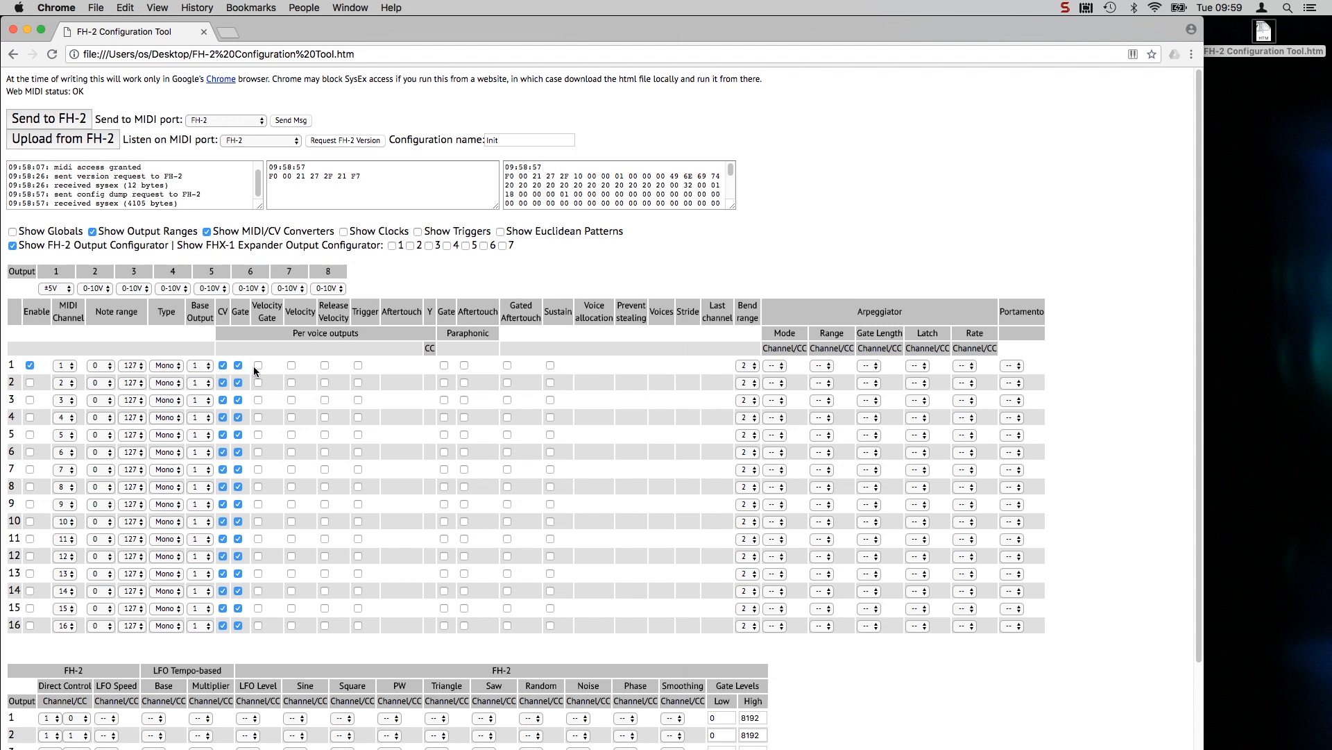
scroll("down", 3)
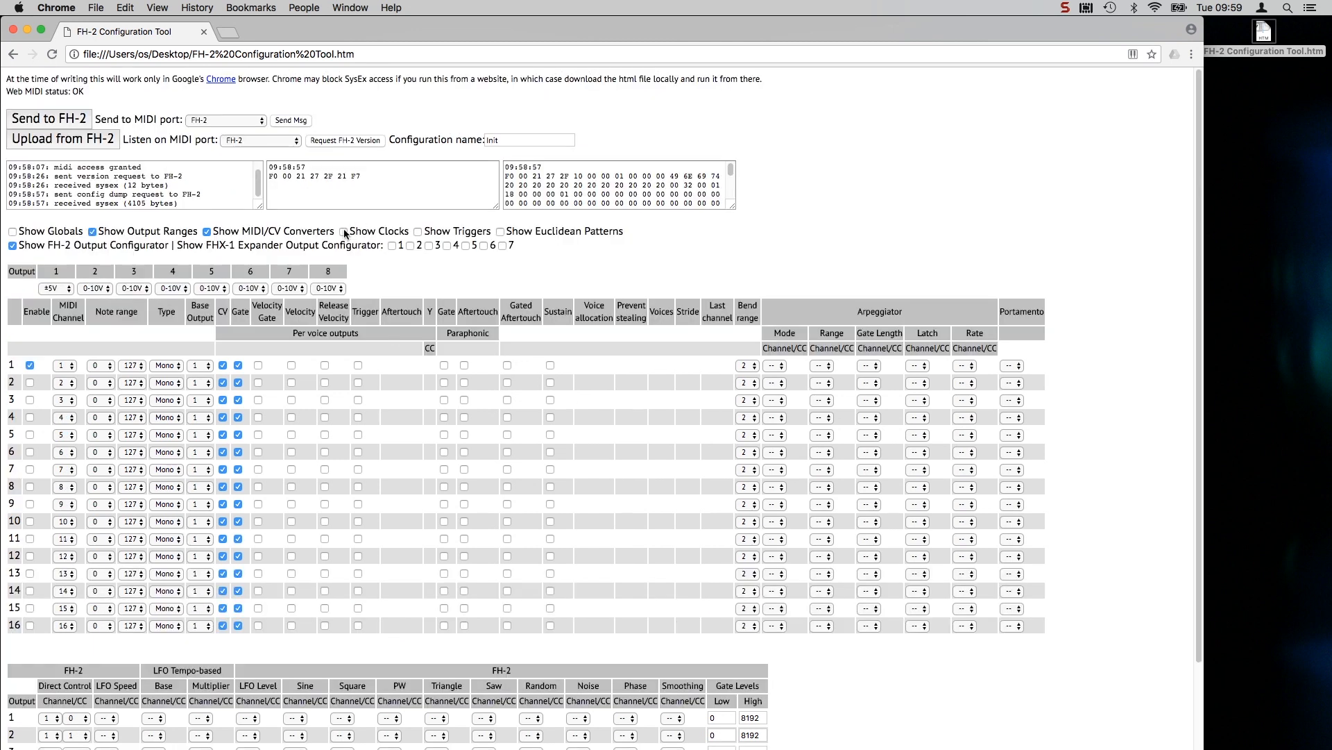
- Tick Show Clocks to reveal output 7 as a 1/64T clock and output 8 as Run/Stop
left_click(343, 231)
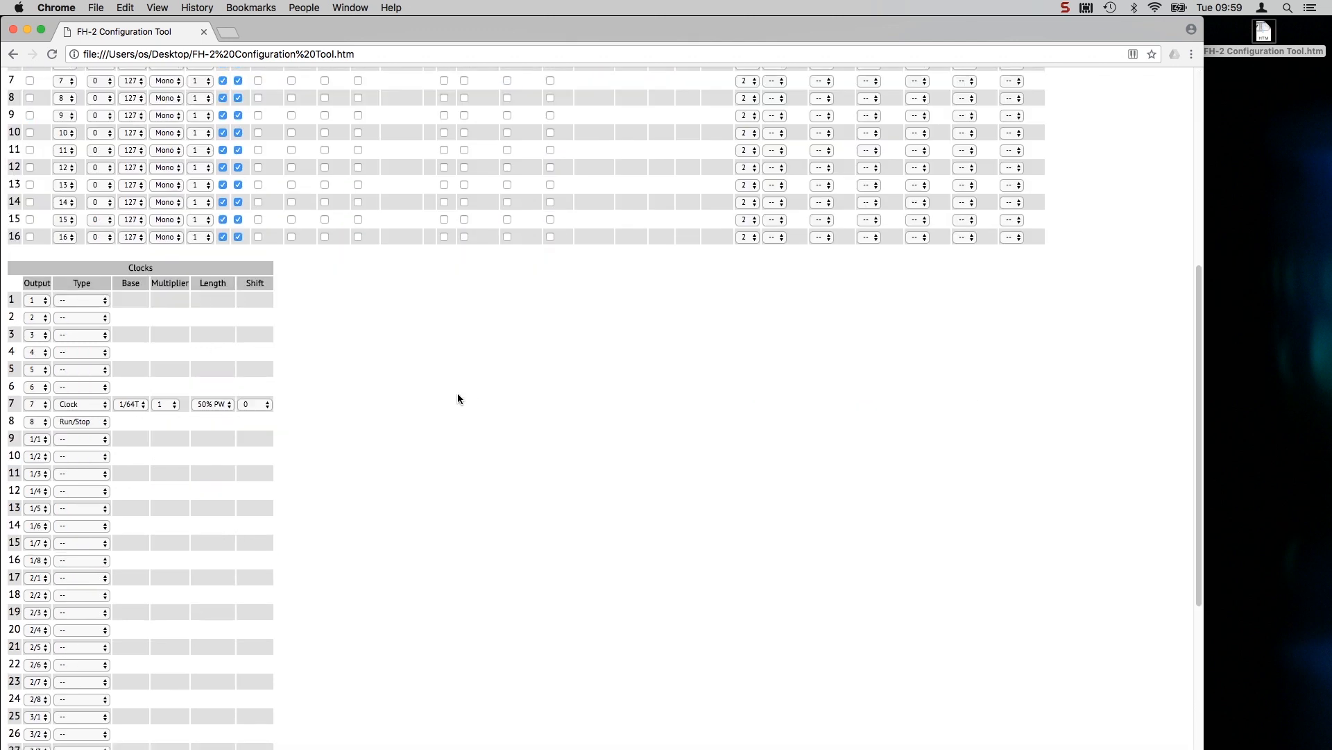
mouse_move(109, 424)
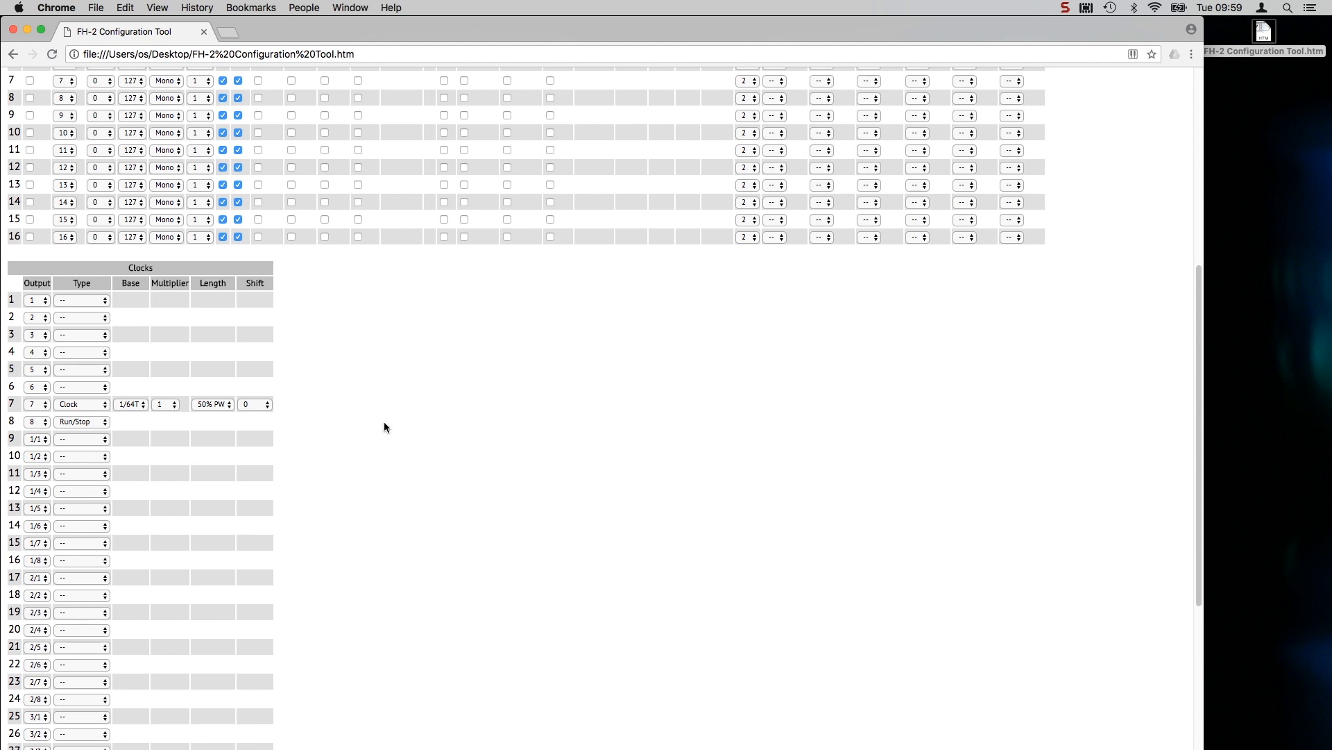
scroll("up", 3)
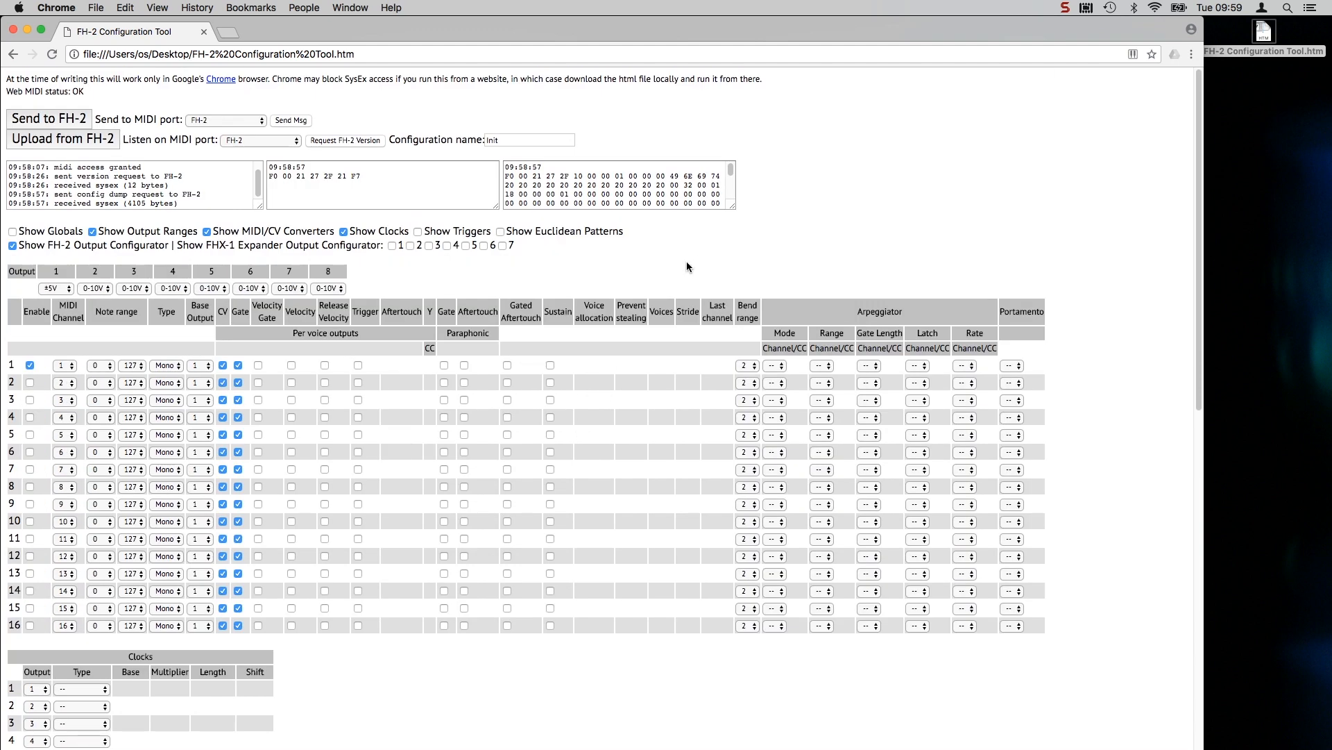